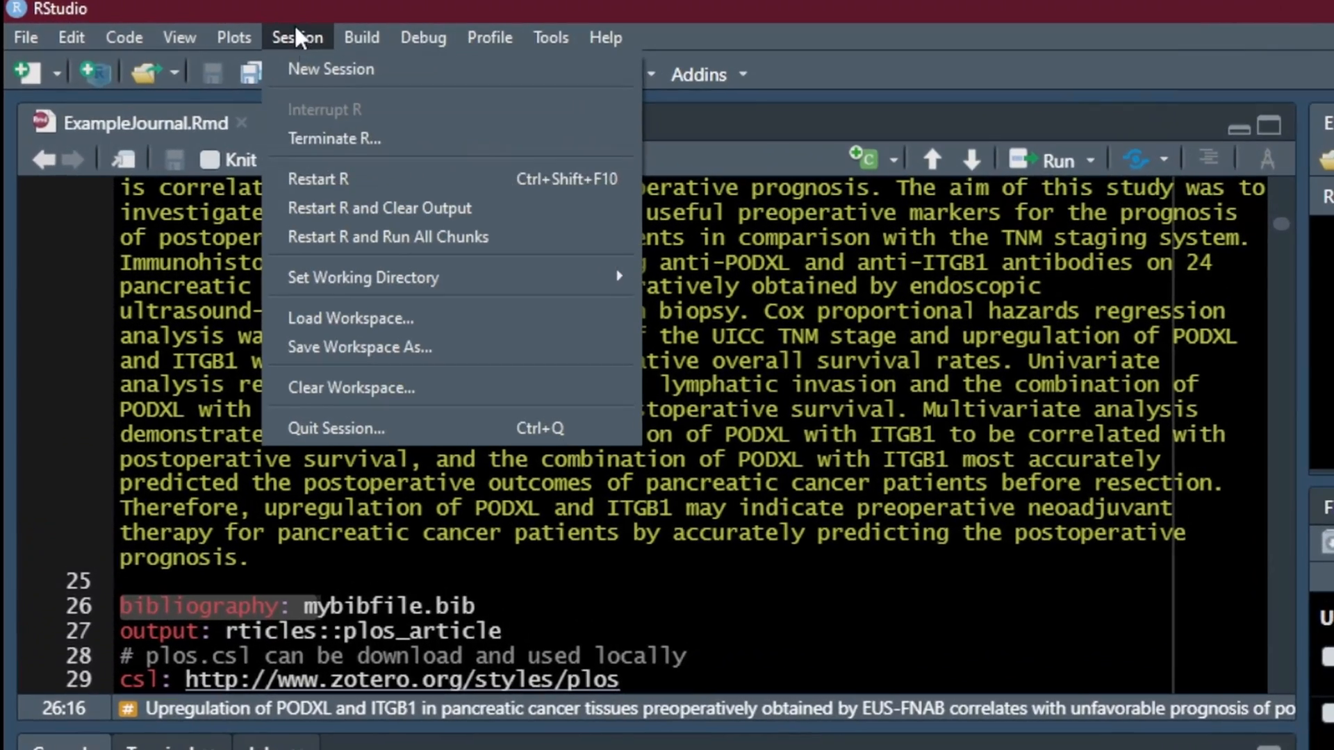
Step: Restart the R session and bring up the New File choices
click(320, 179)
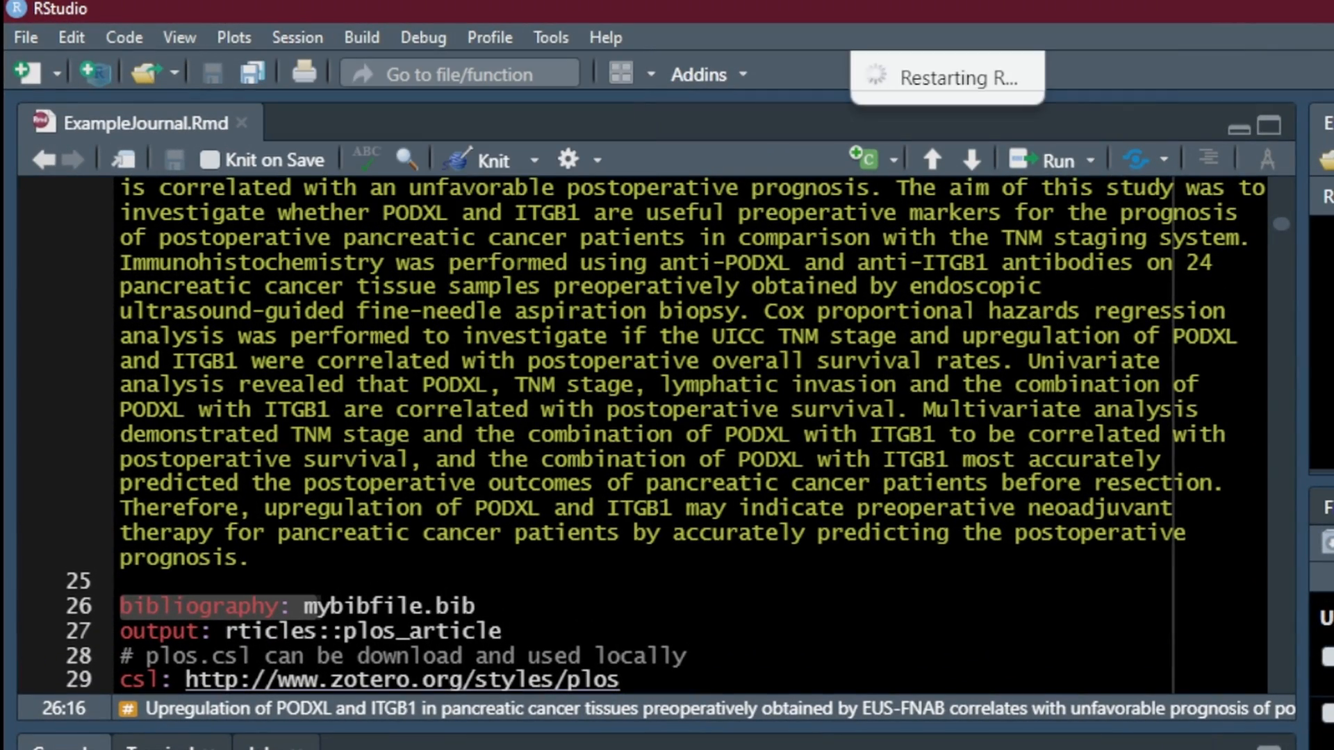
click(25, 36)
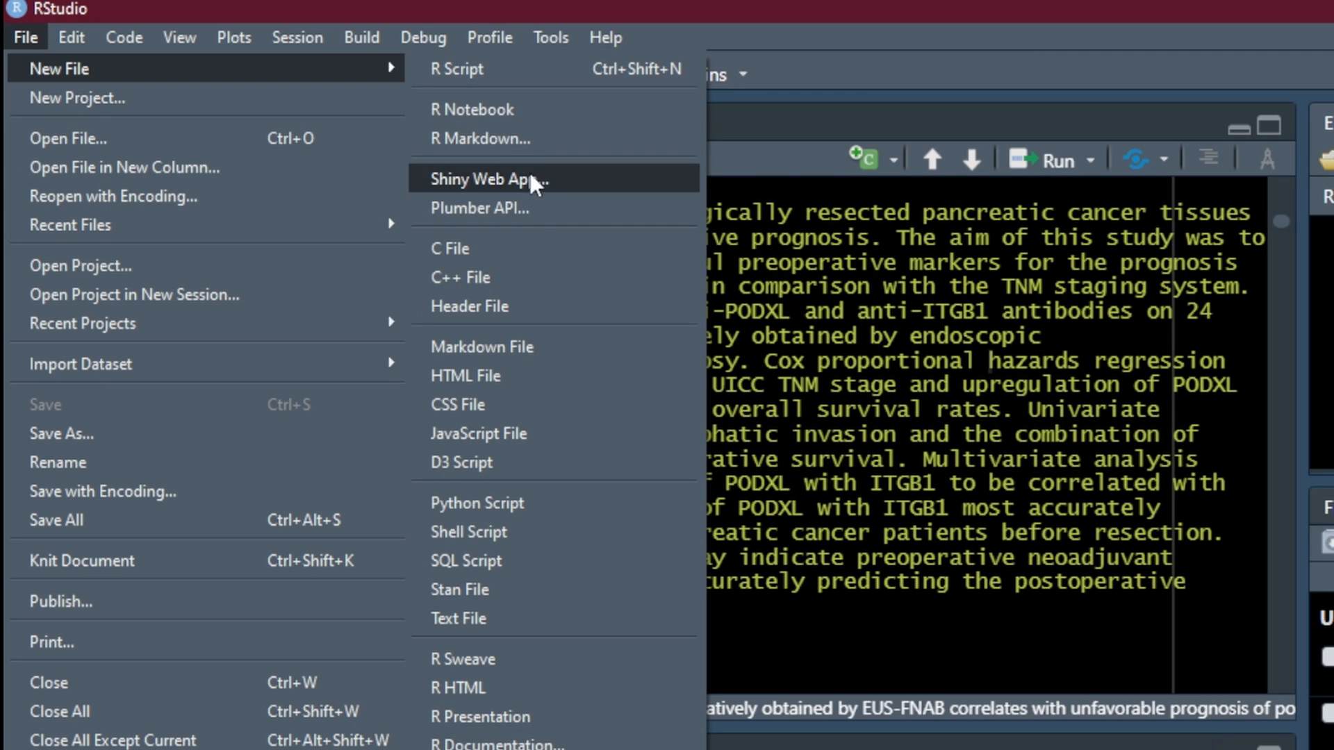
Step: Create Myjournal.Rmd from the PLOS Journal Article R Markdown template
click(480, 139)
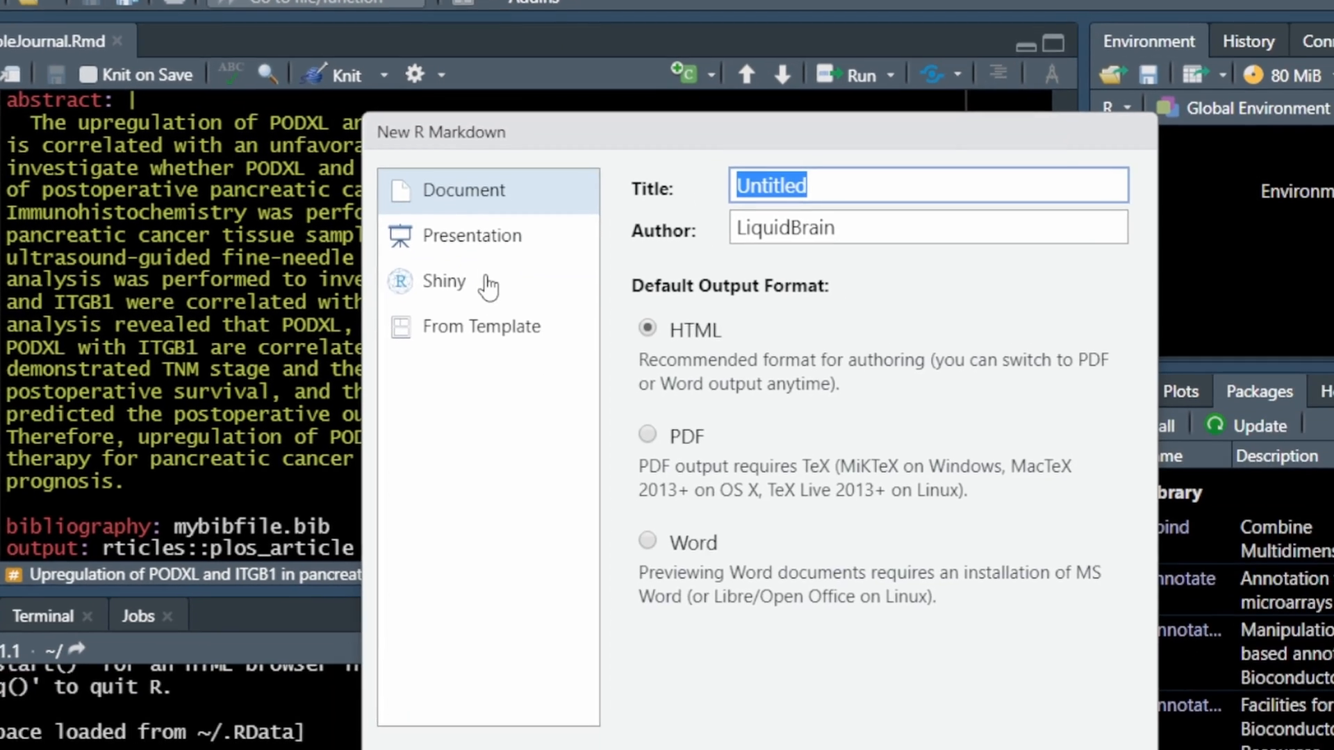
click(480, 325)
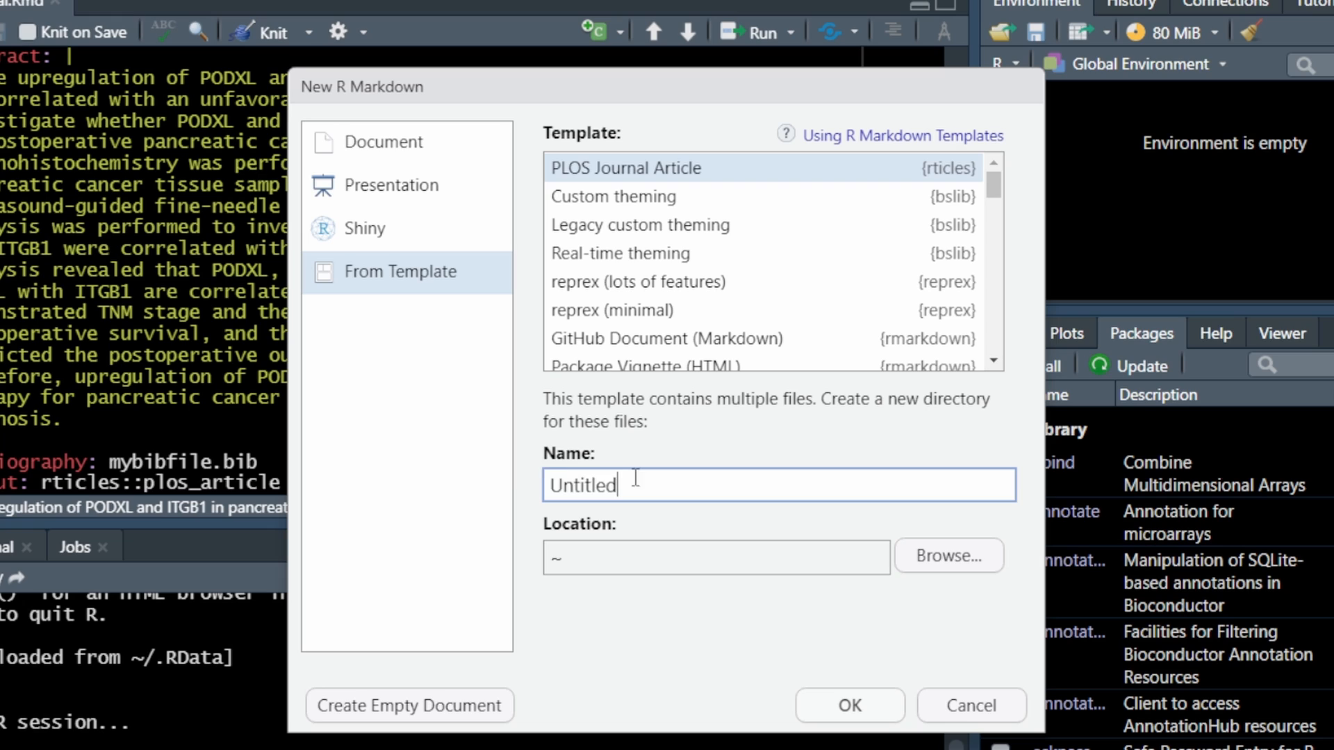
text(My)
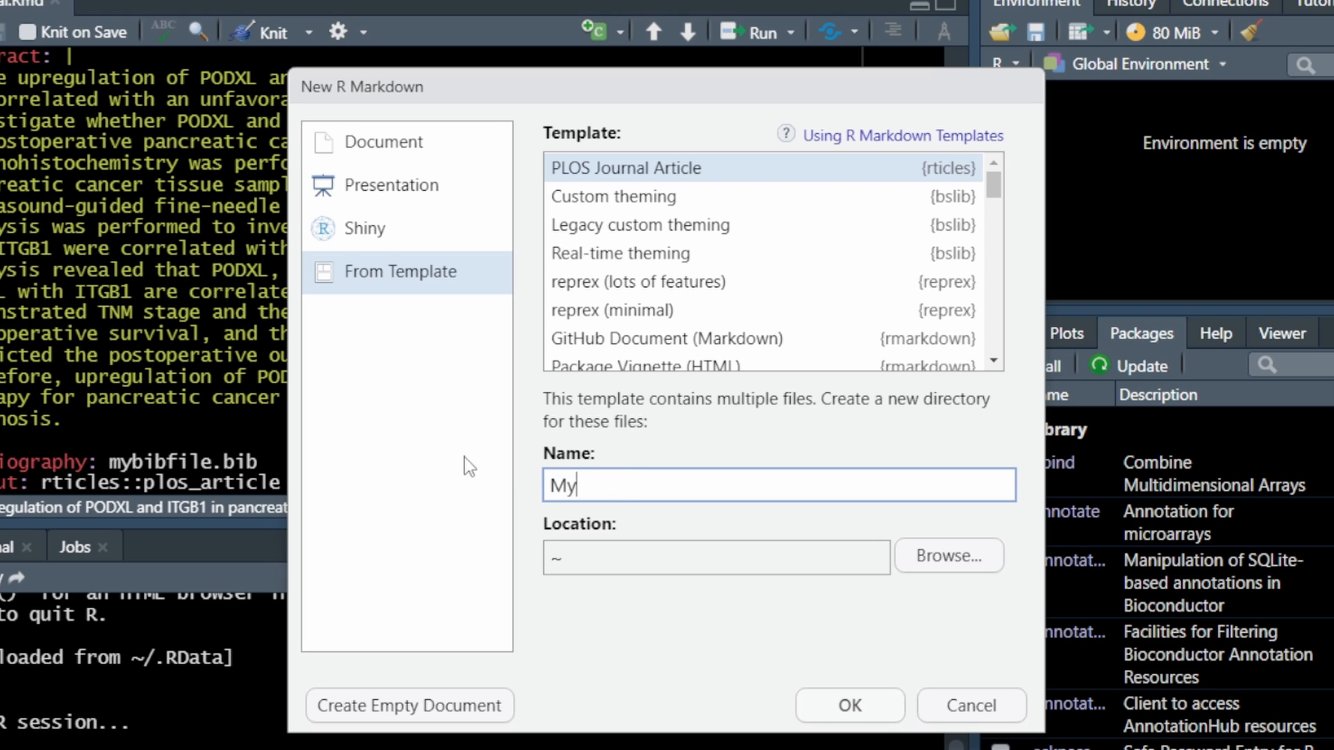
text(journ)
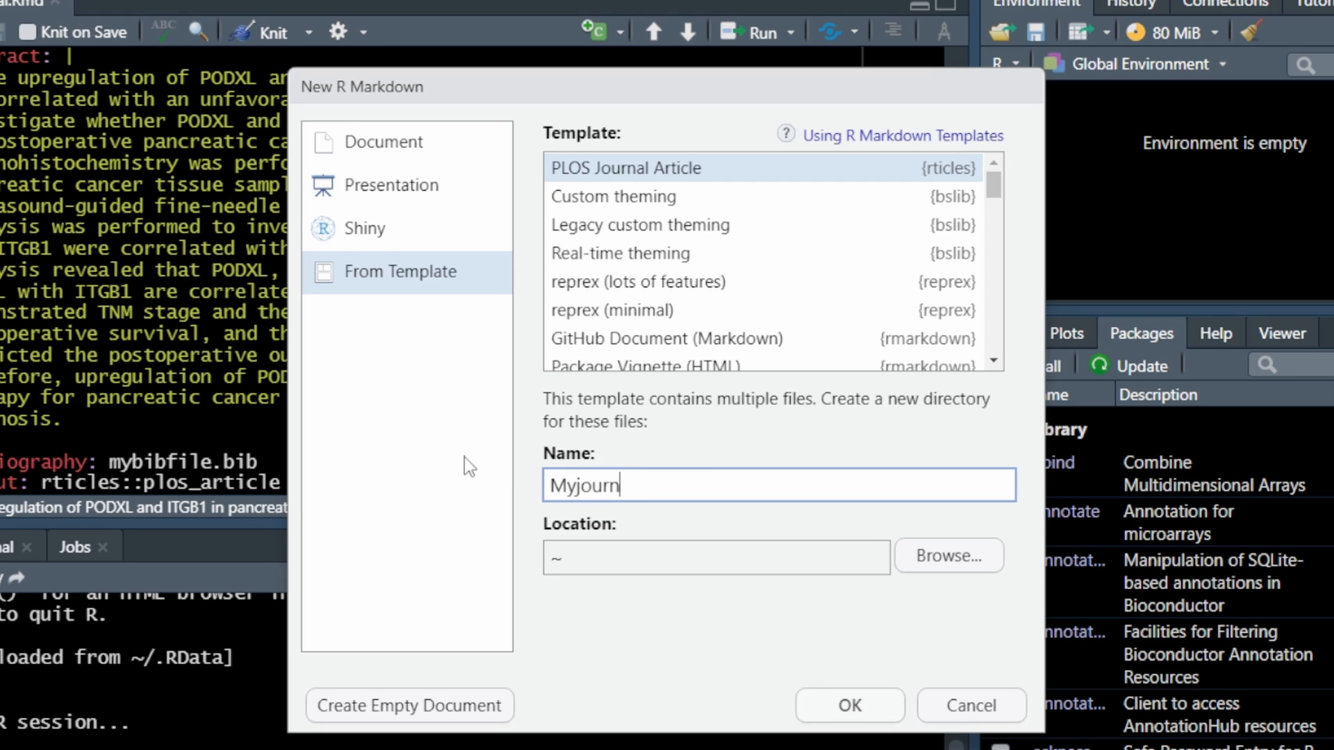
text(al)
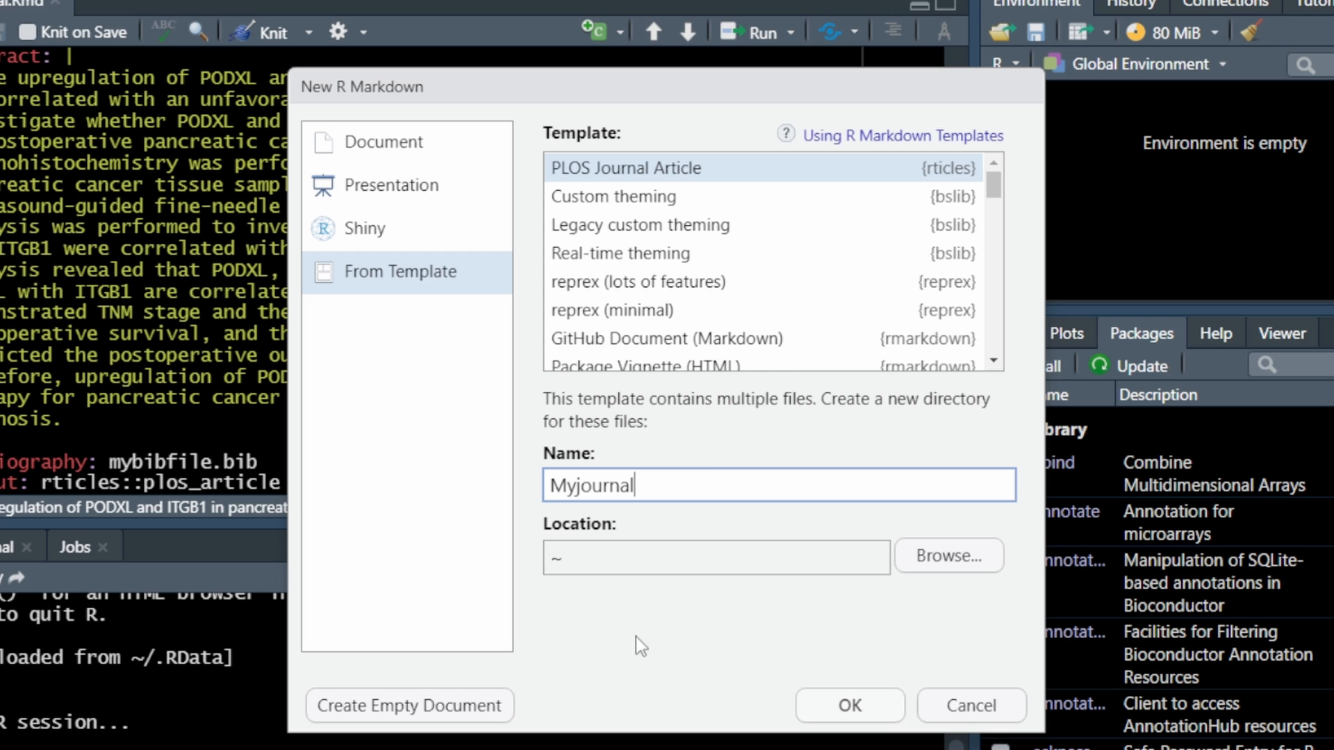
mouse_move(848, 705)
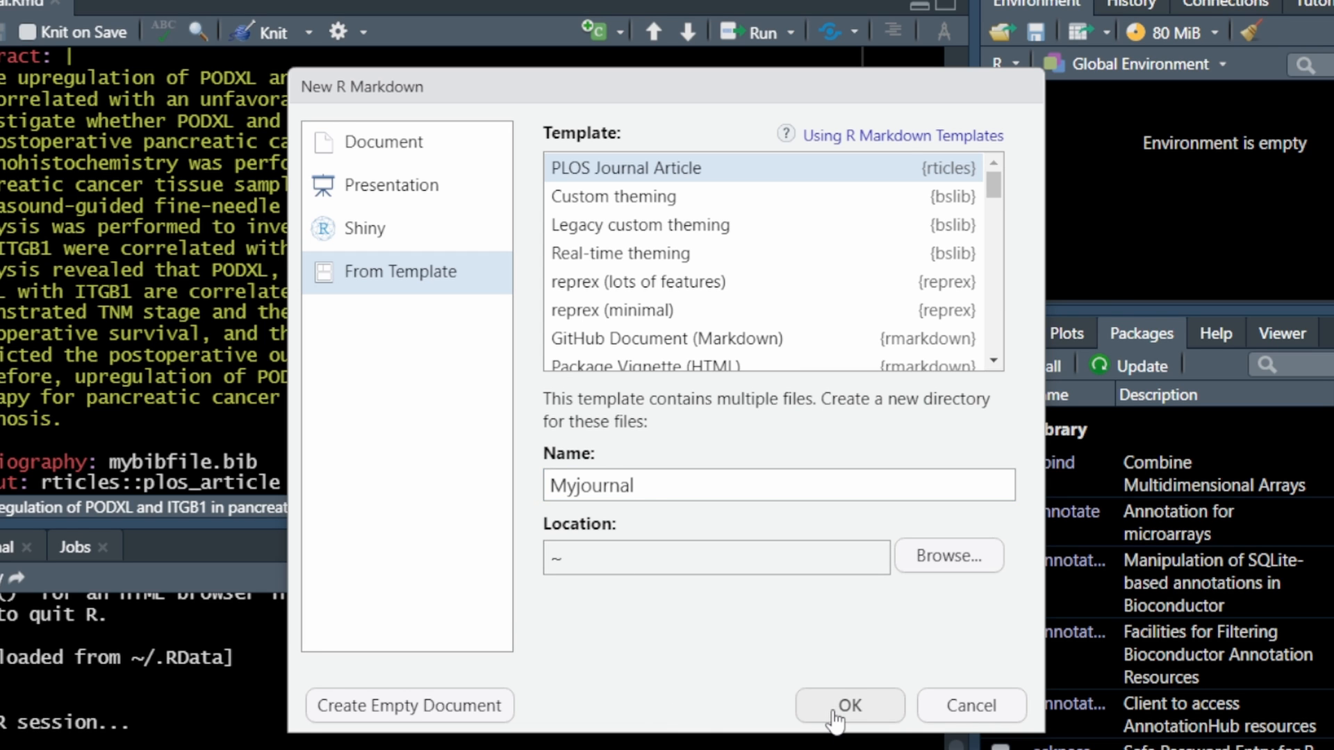
click(848, 706)
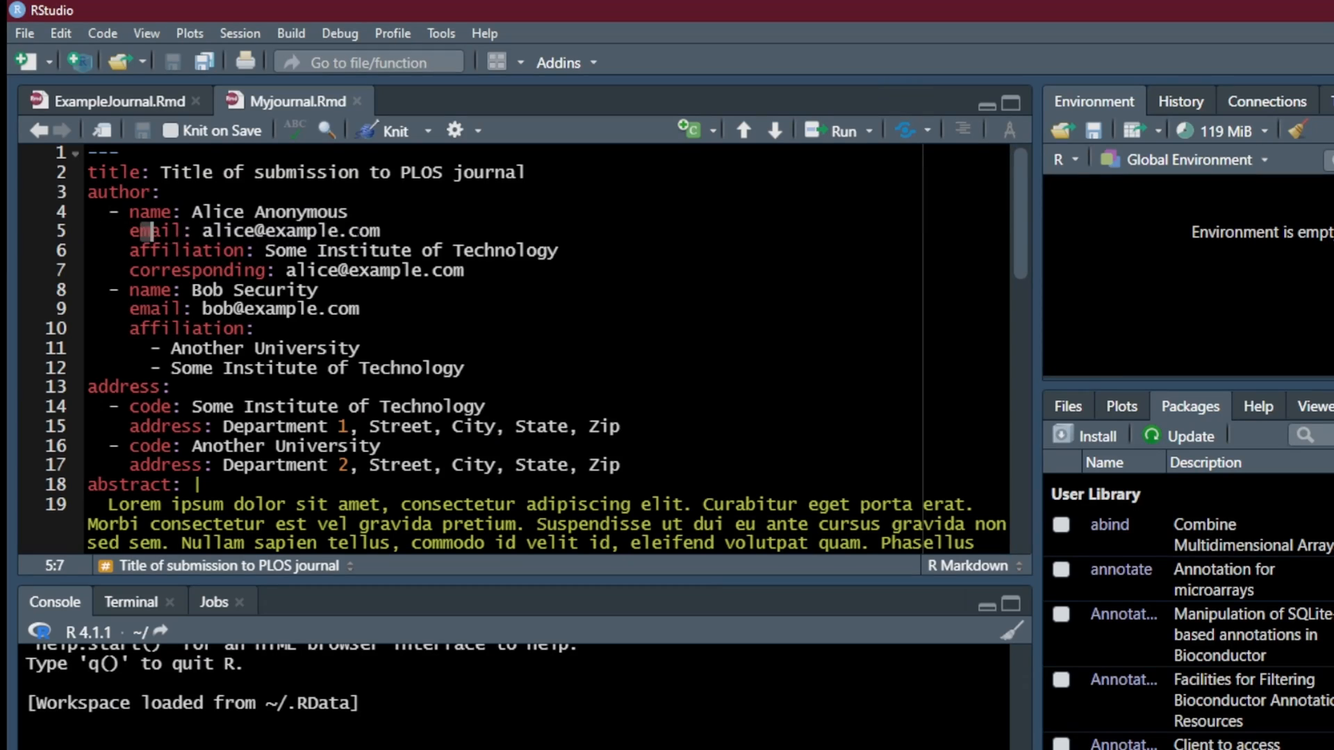
click(147, 212)
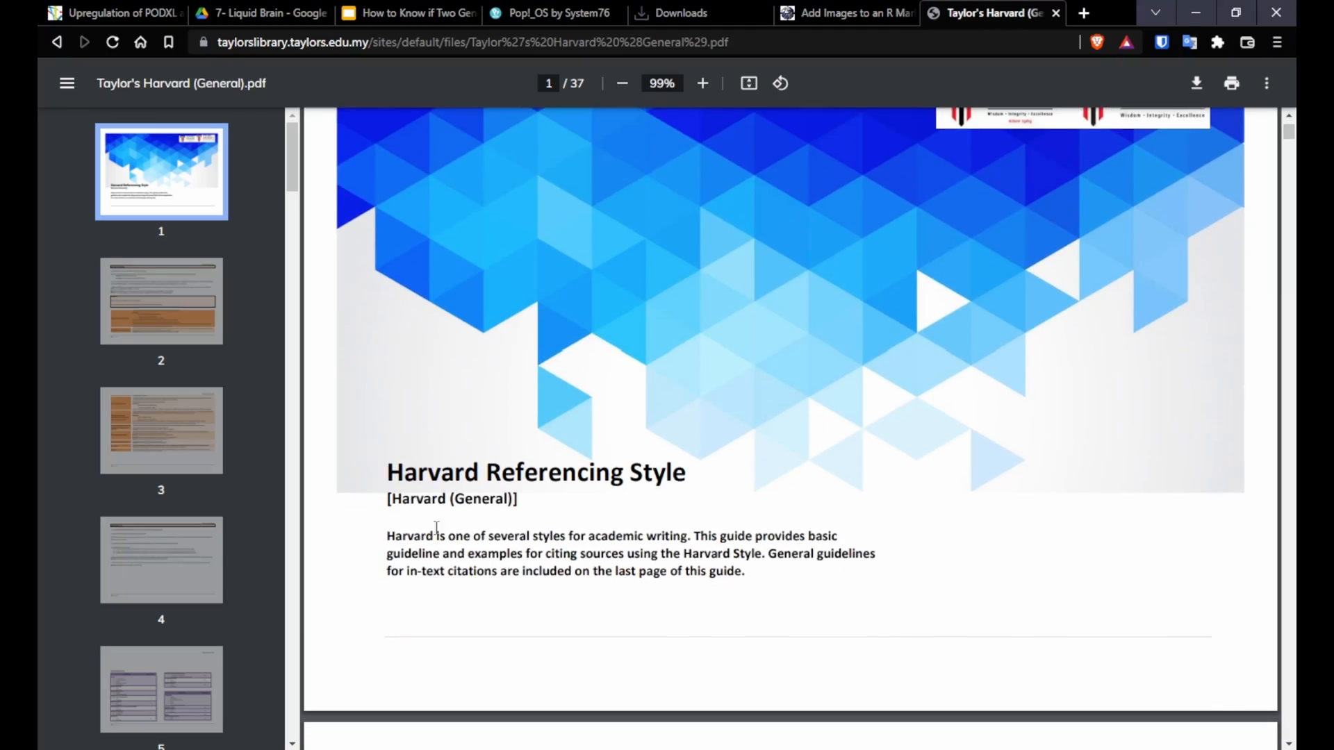
Step: Jump to page 4 of the Harvard Referencing Style PDF and view the Reference List section
click(162, 558)
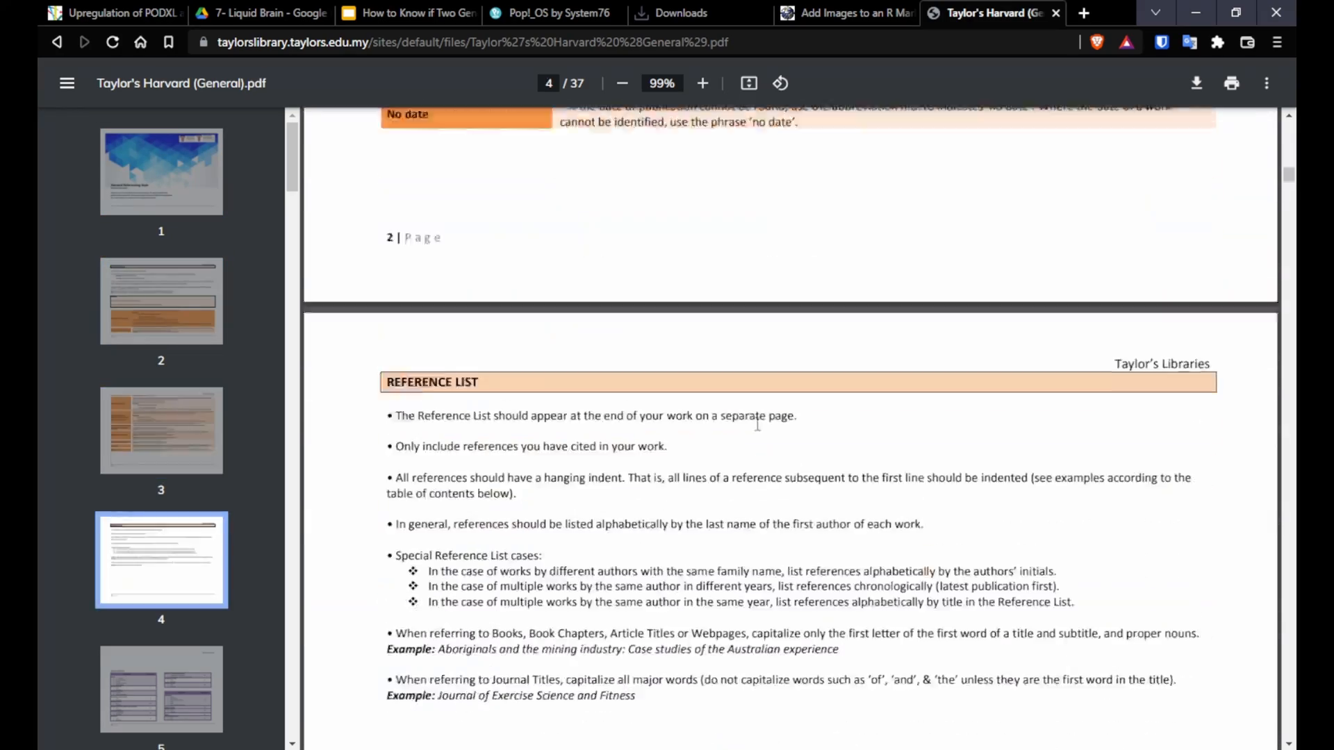
scroll(down, 3)
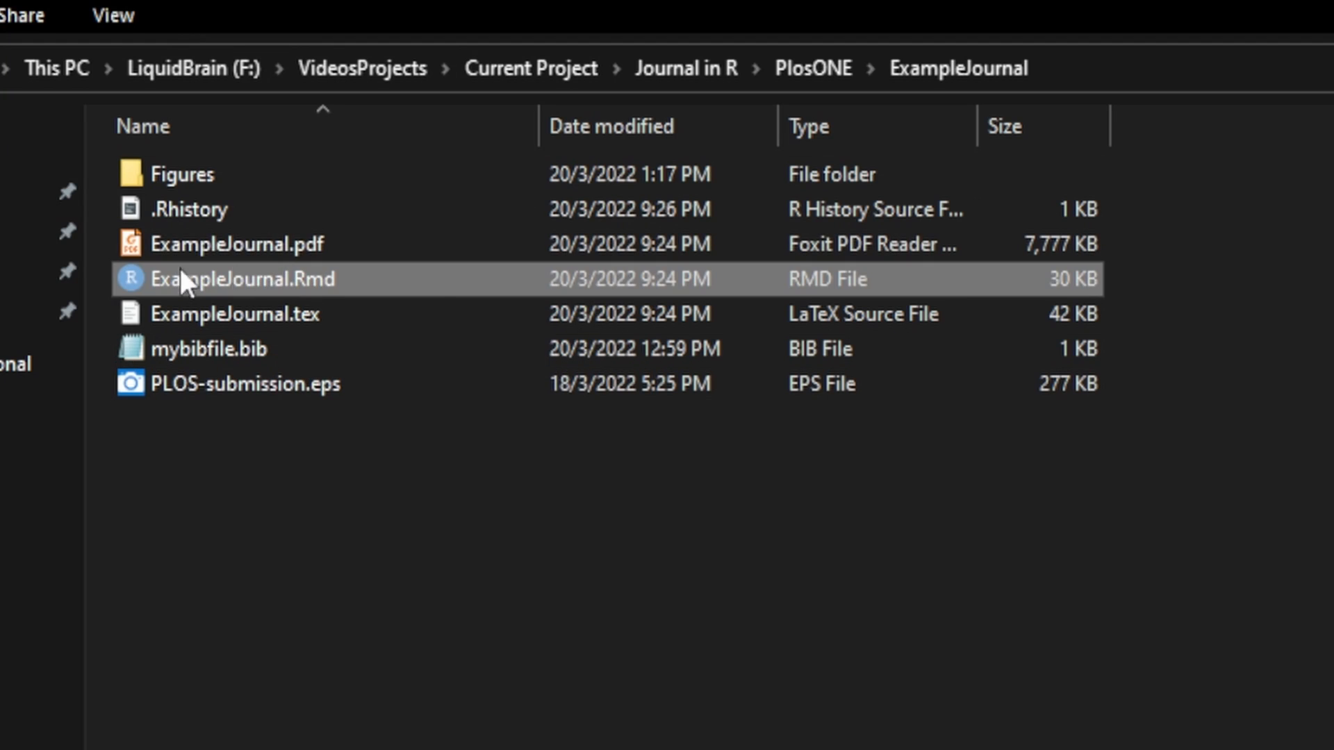
Step: Select ExampleJournal.Rmd and open mybibfile.bib from the ExampleJournal folder
click(210, 349)
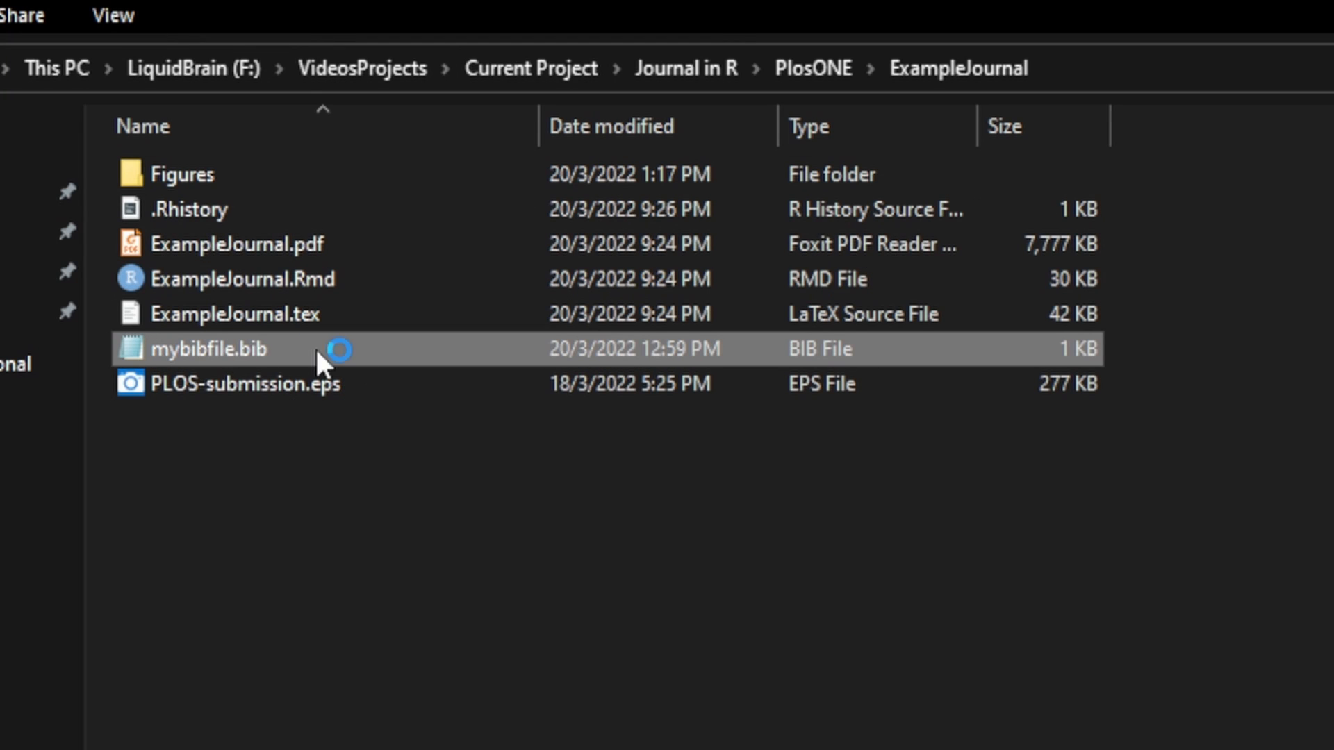
double_click(208, 349)
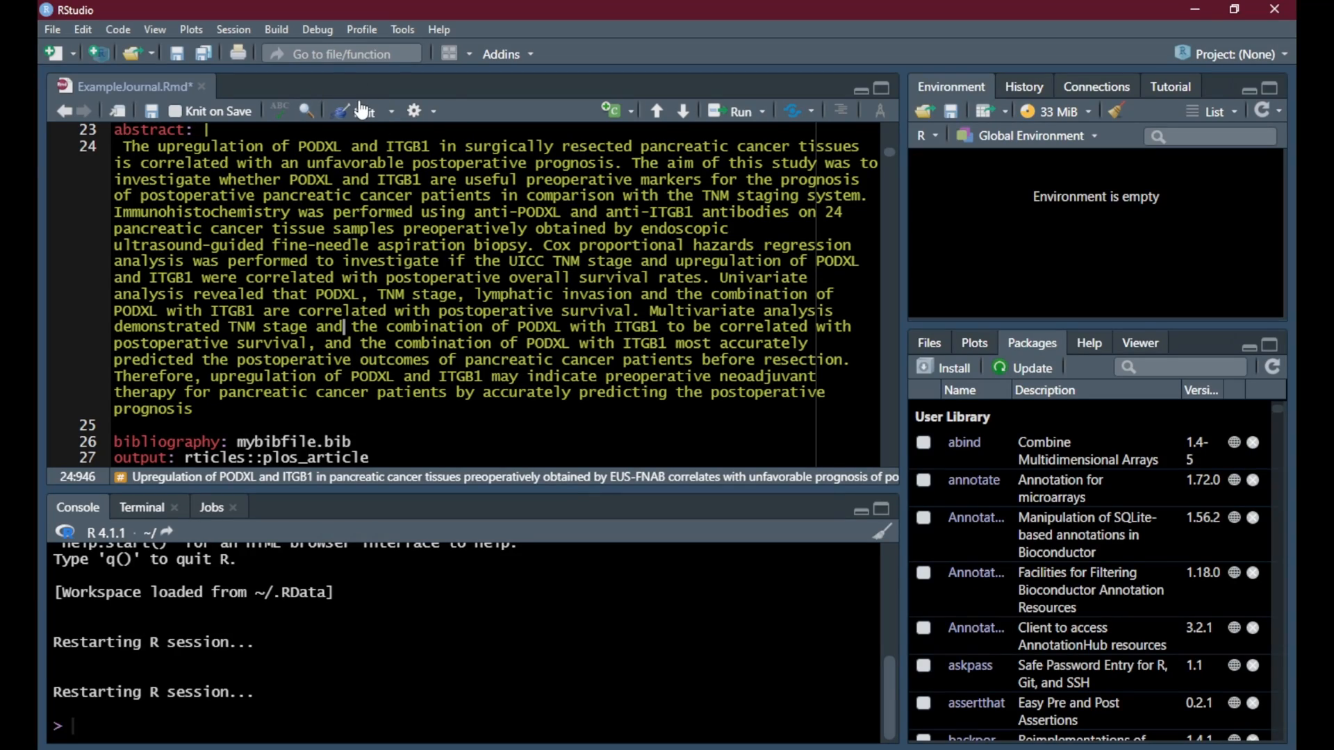
Step: Save and knit ExampleJournal.Rmd to render the PLOS article PDF
click(361, 111)
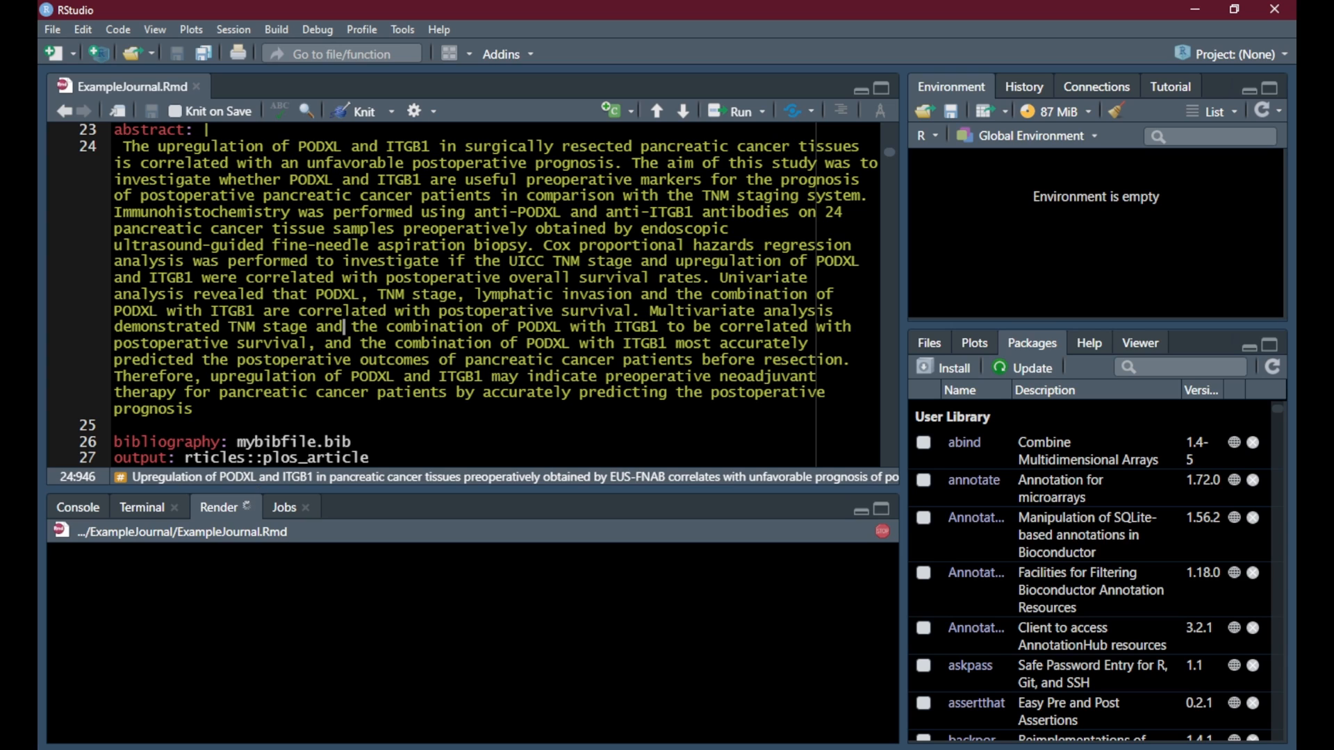
click(357, 111)
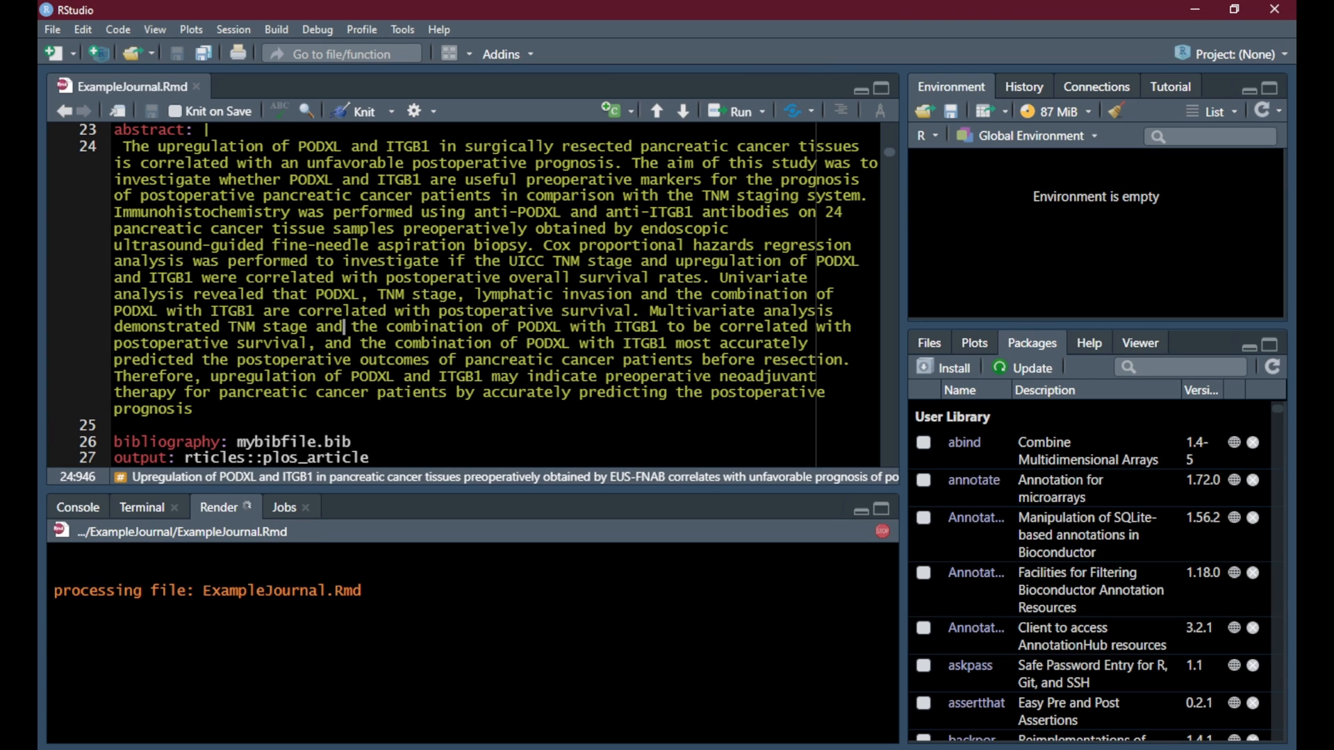